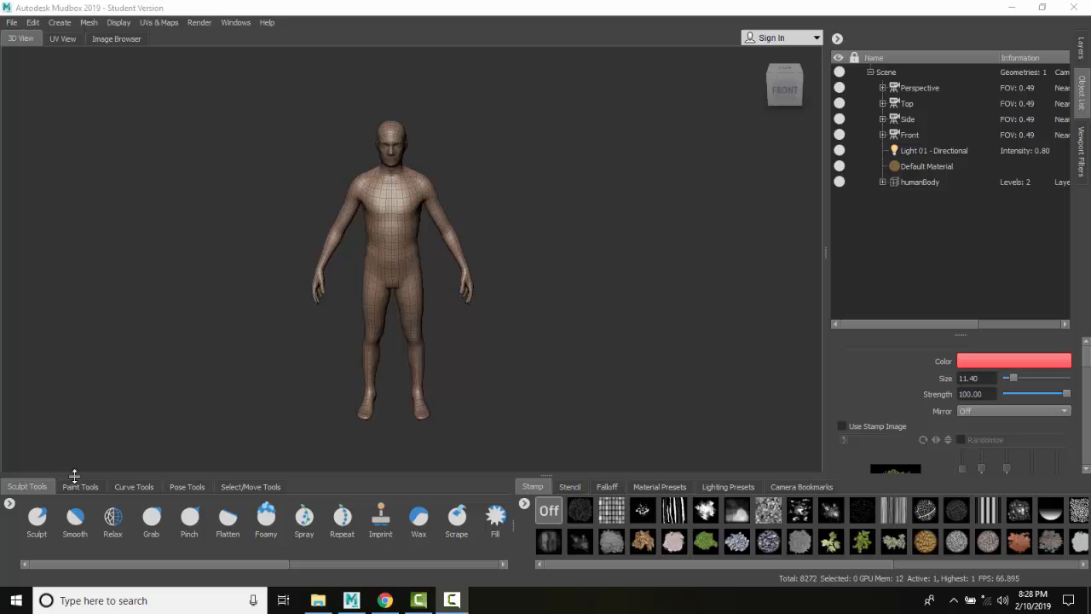
# Activate the Caliper tool from the Select/Move Tools tray
pyautogui.click(249, 486)
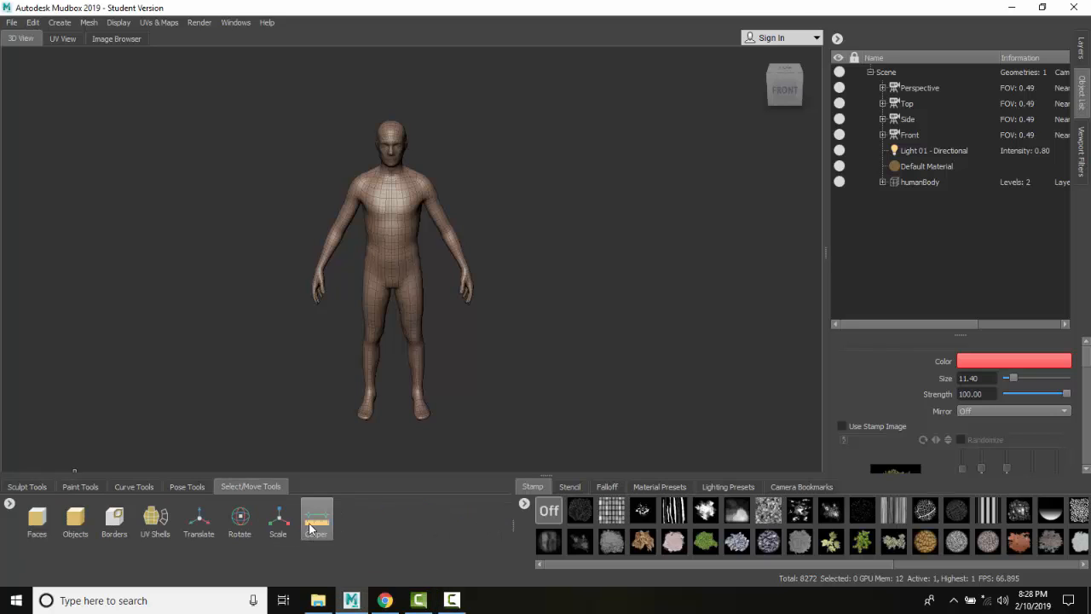
pyautogui.click(315, 518)
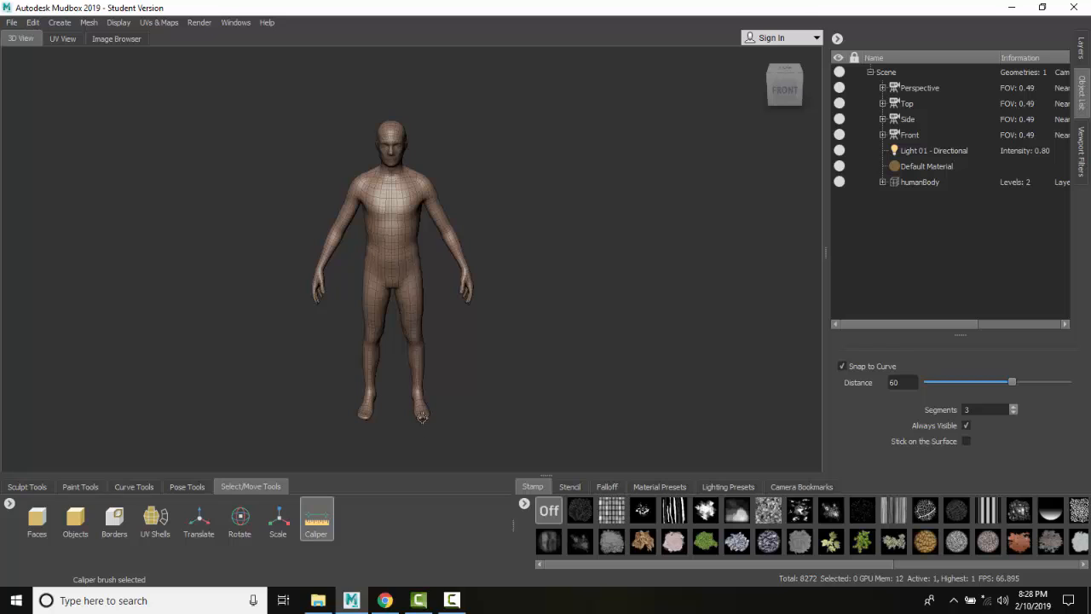
# Measure from the figure's foot to the top of the head, reading 181.46
pyautogui.moveTo(422, 417); pyautogui.dragTo(412, 213)
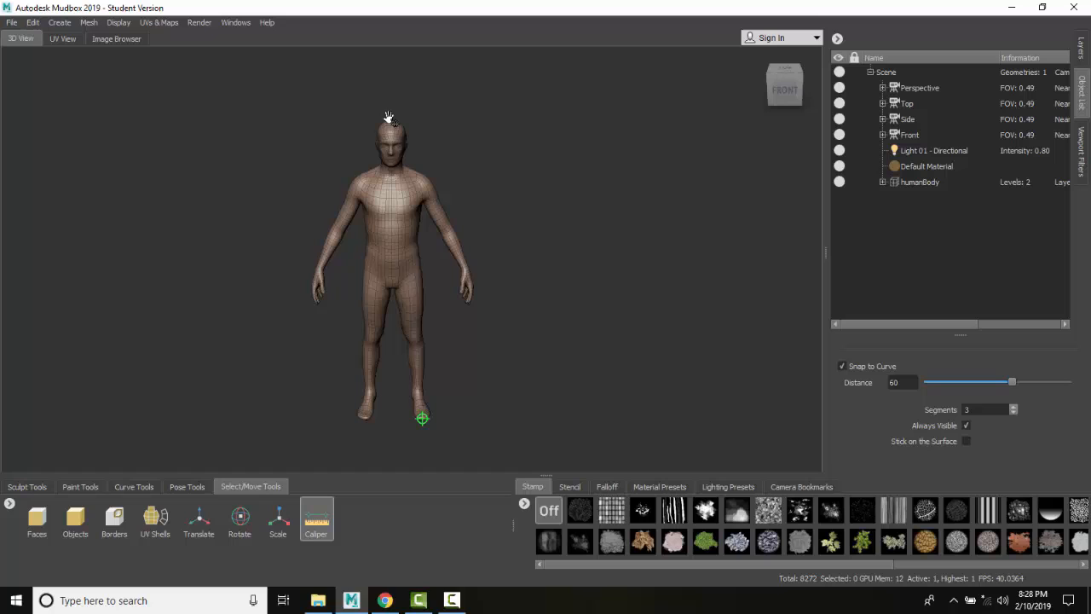
pyautogui.moveTo(388, 127); pyautogui.dragTo(423, 418)
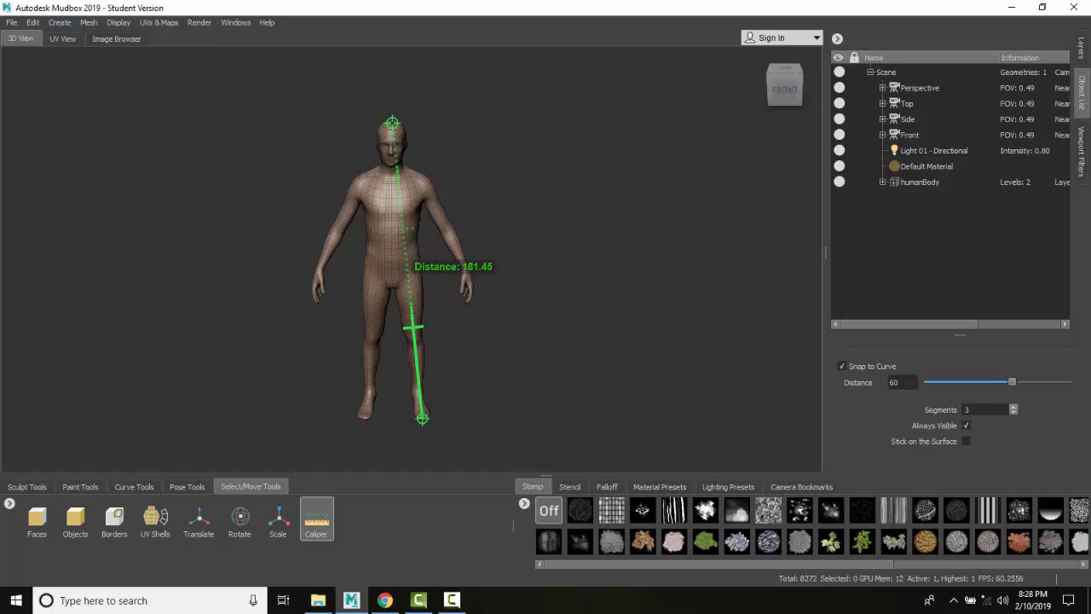
pyautogui.moveTo(613, 300)
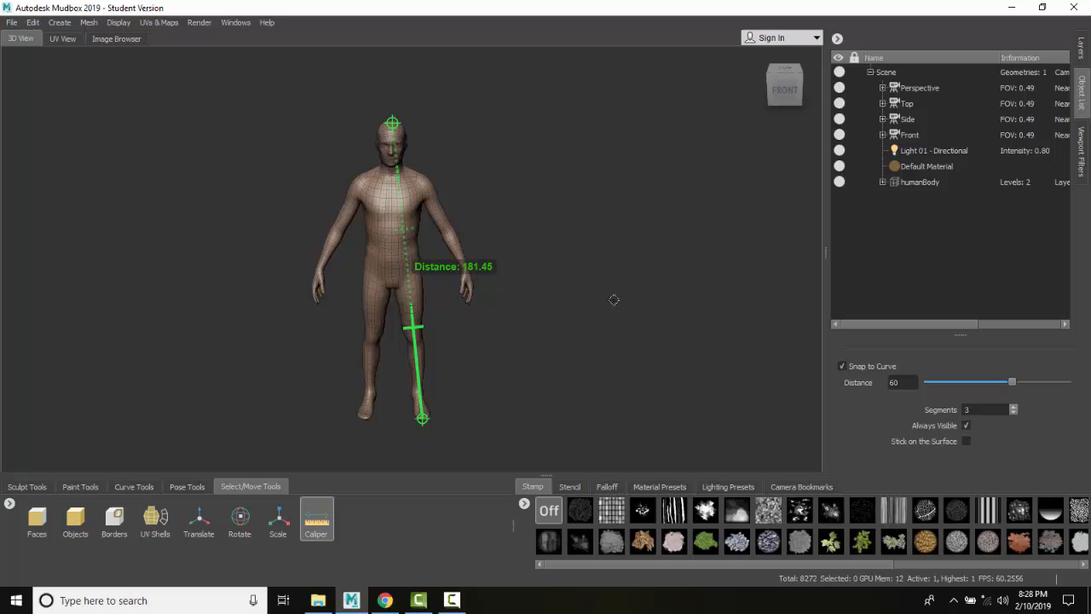
pyautogui.moveTo(608, 300)
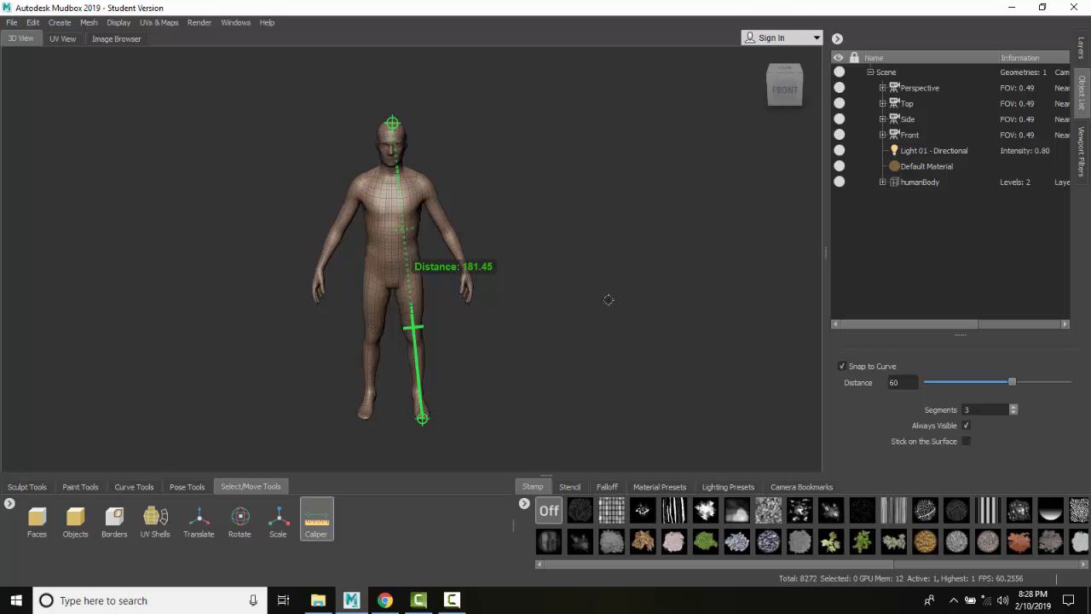
pyautogui.moveTo(197, 113)
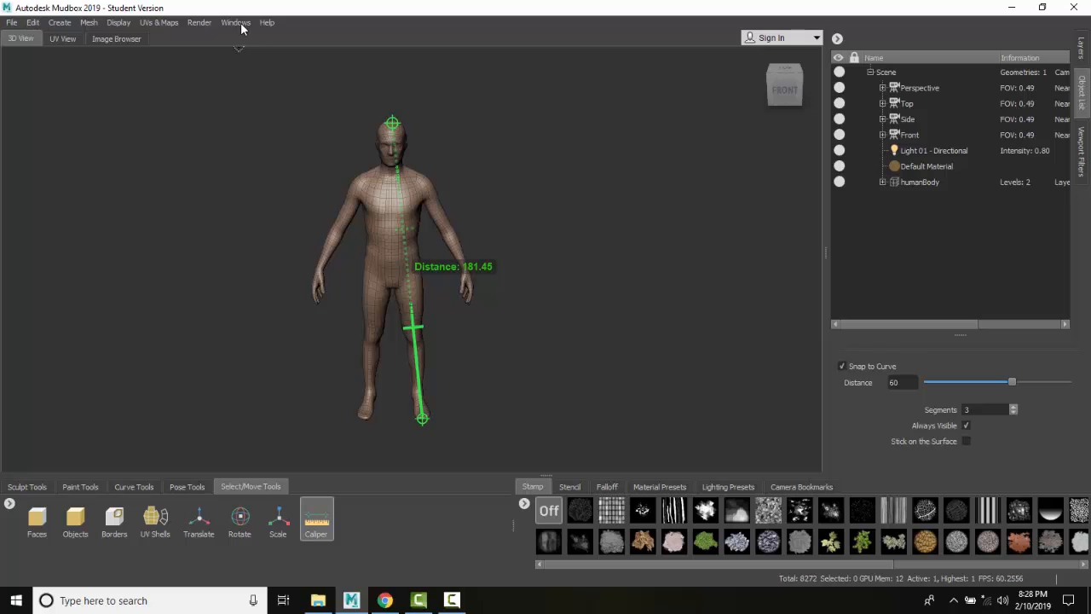
# In Preferences under User Interface, set Linear Units to Inch and confirm
pyautogui.click(235, 22)
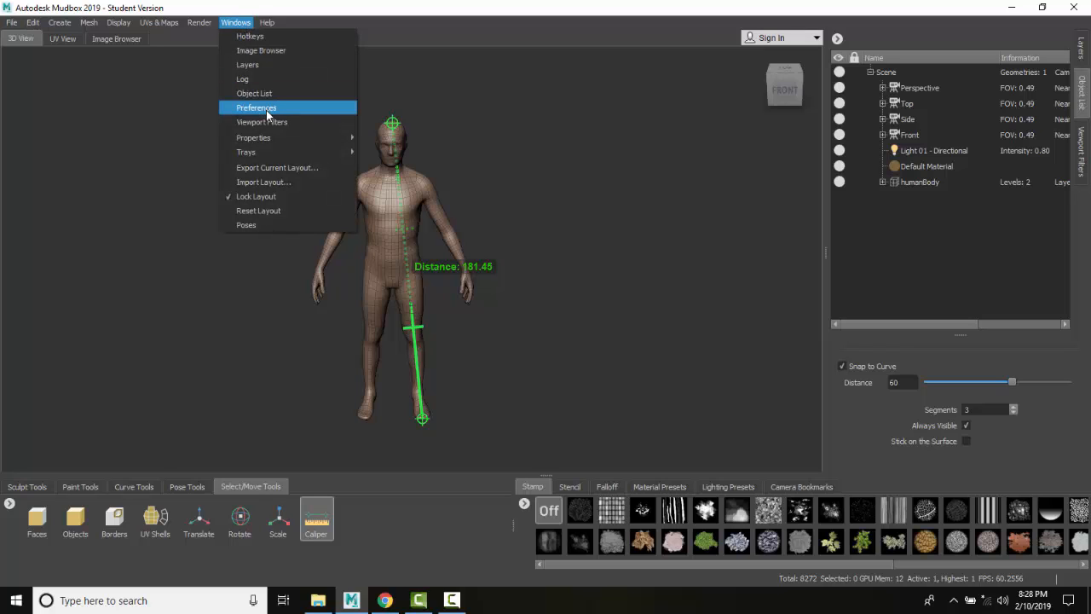
pyautogui.click(256, 107)
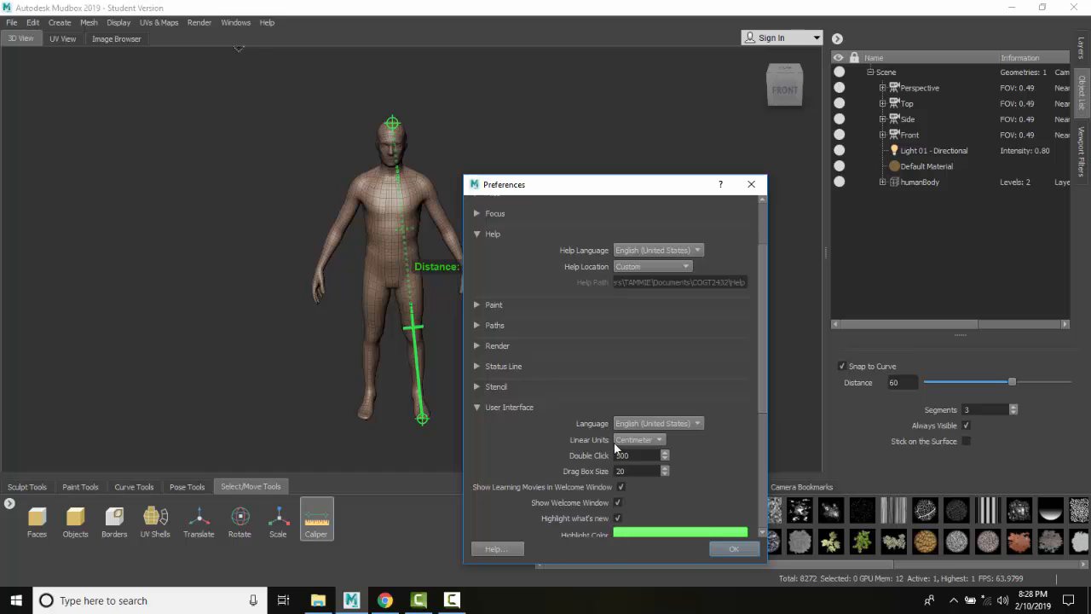
pyautogui.click(637, 440)
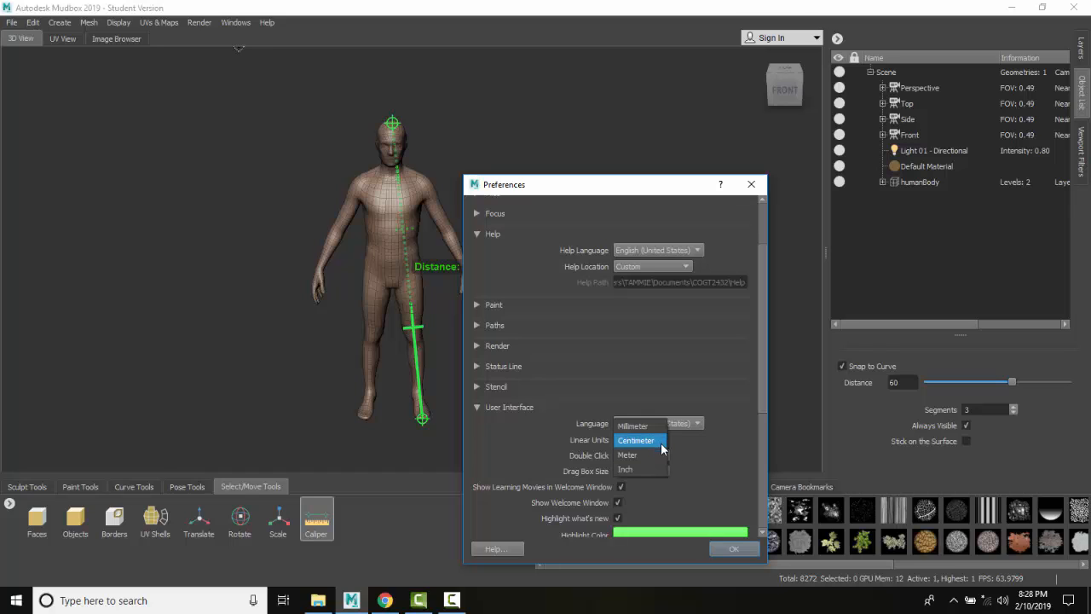
pyautogui.click(624, 469)
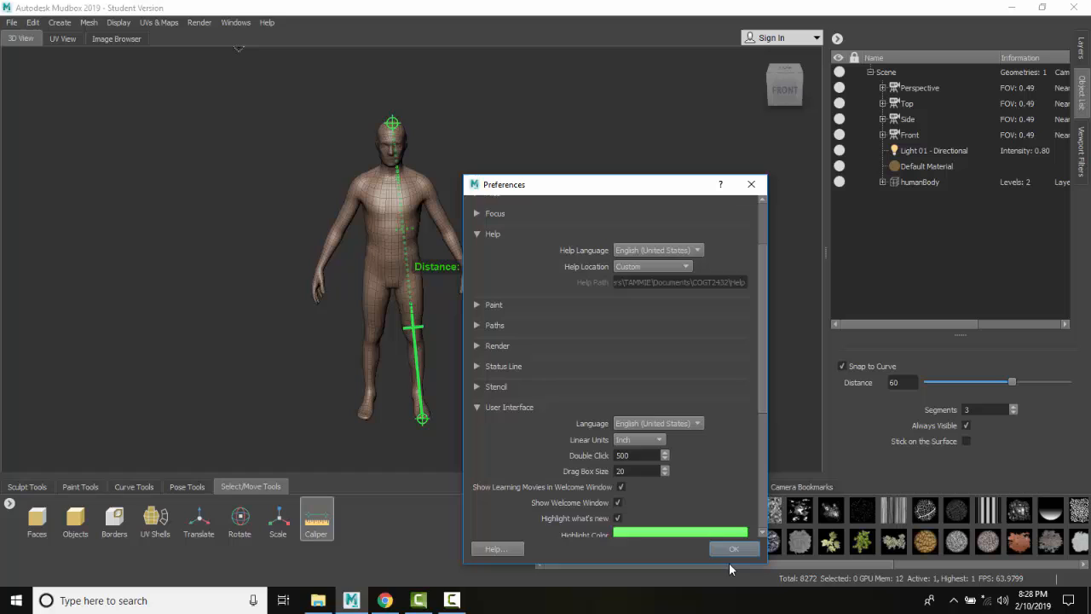
pyautogui.click(733, 548)
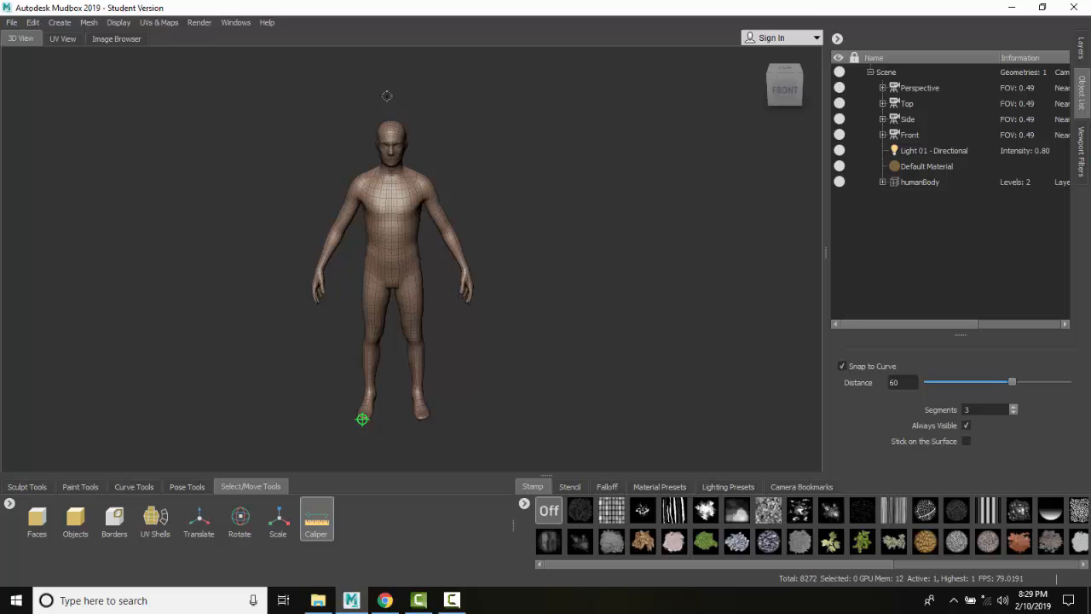
# Remeasure from the other foot to the head top, now reading 182.70
pyautogui.moveTo(361, 419); pyautogui.dragTo(388, 119)
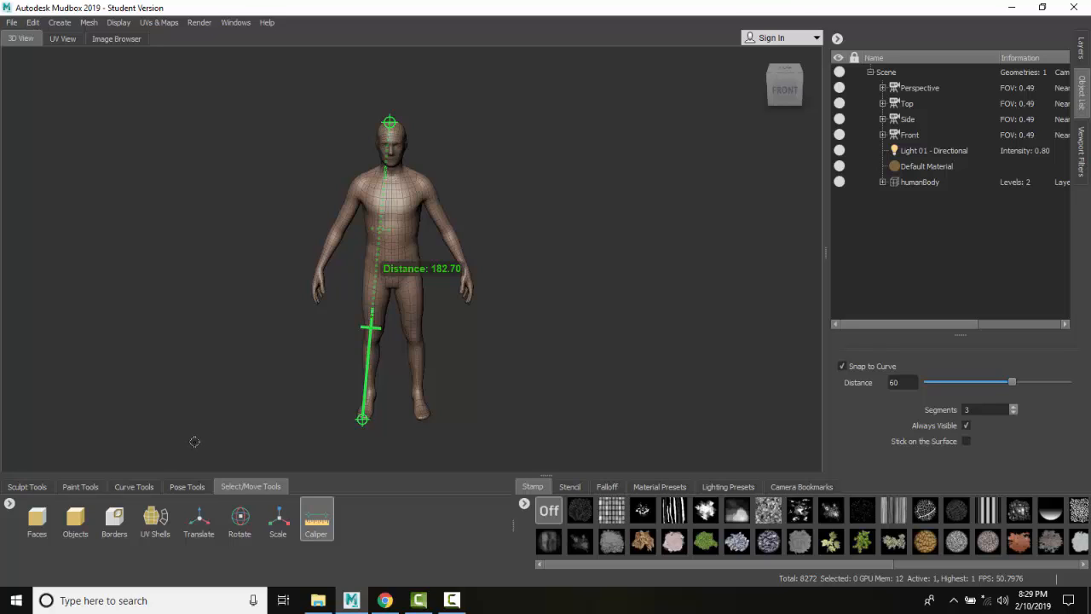
pyautogui.moveTo(191, 439)
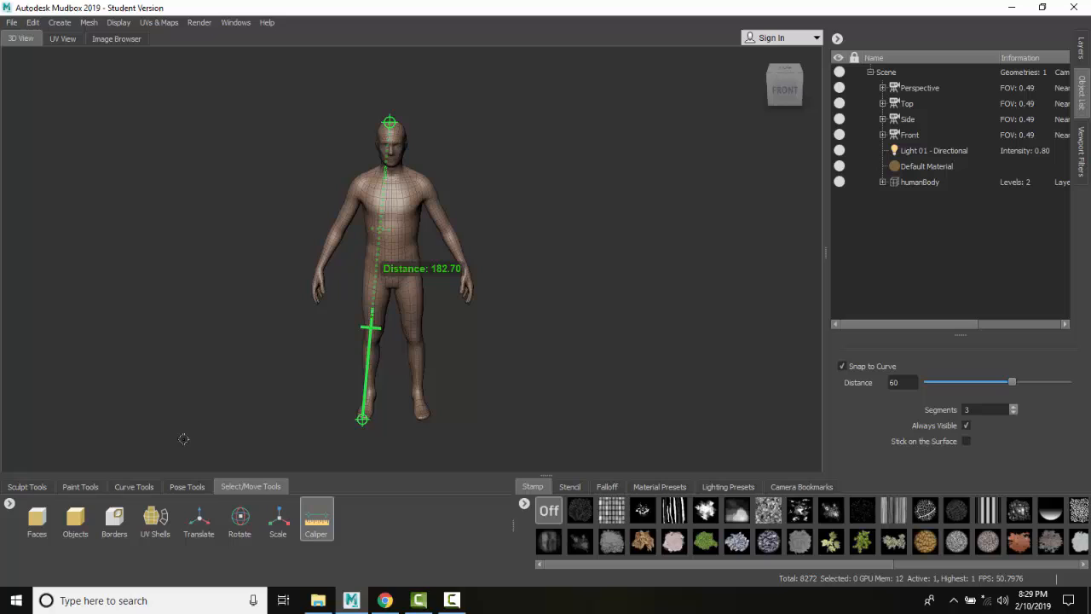
pyautogui.moveTo(205, 436)
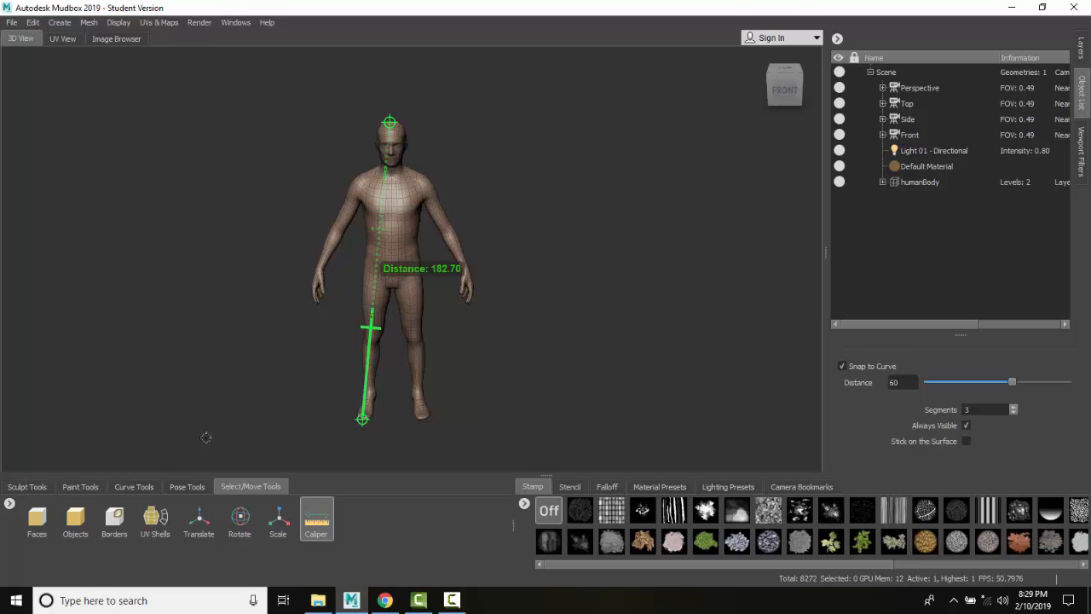
pyautogui.moveTo(303, 356)
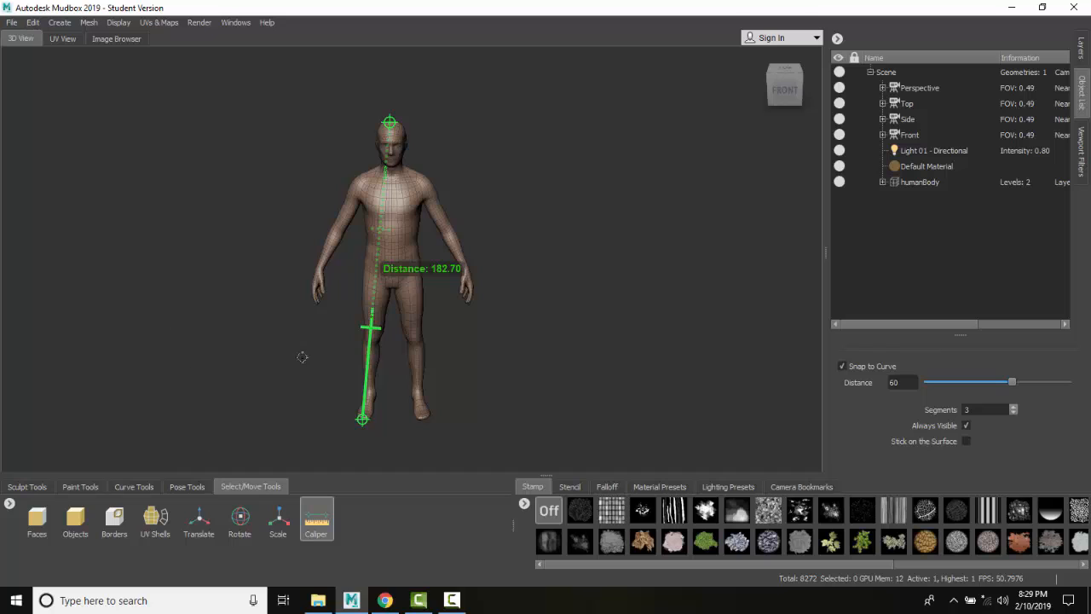
pyautogui.moveTo(319, 296)
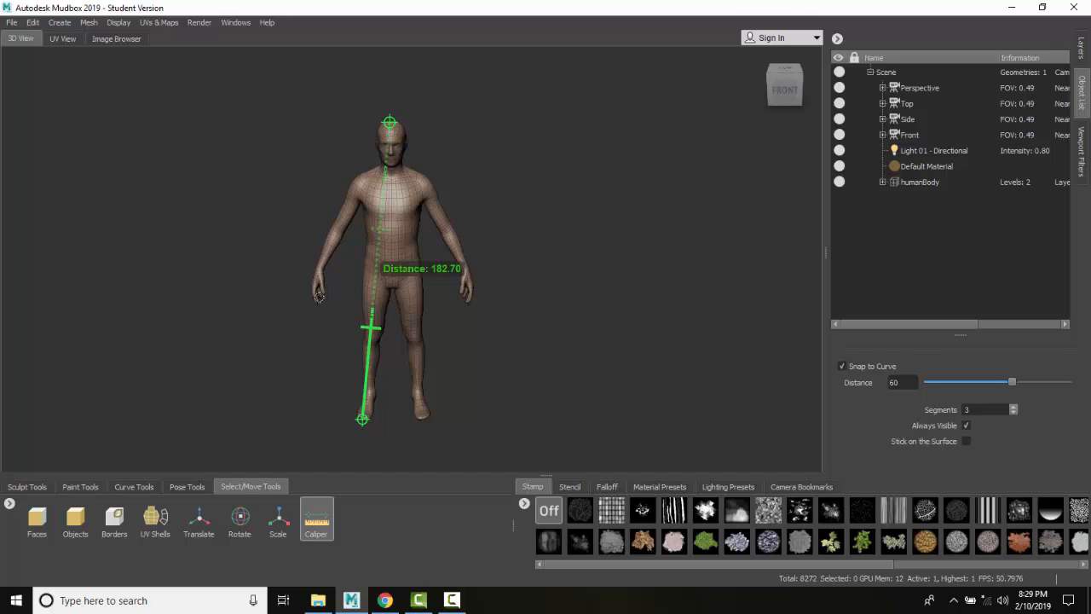
# Measure horizontally from one hand to the other, reading 89.36
pyautogui.moveTo(317, 297); pyautogui.dragTo(471, 296)
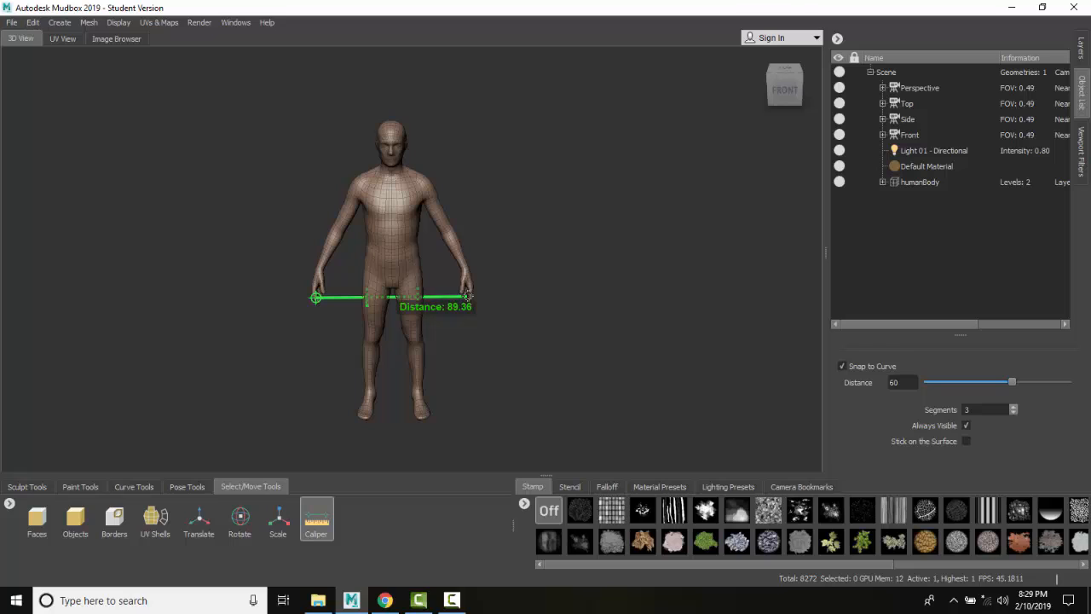
pyautogui.moveTo(351, 369)
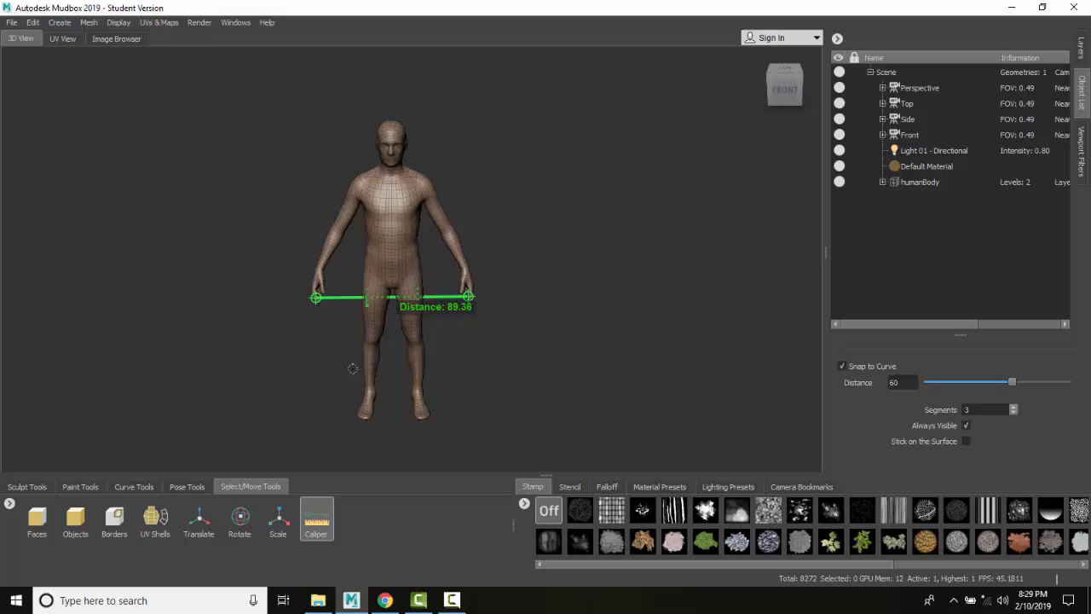
pyautogui.moveTo(375, 218)
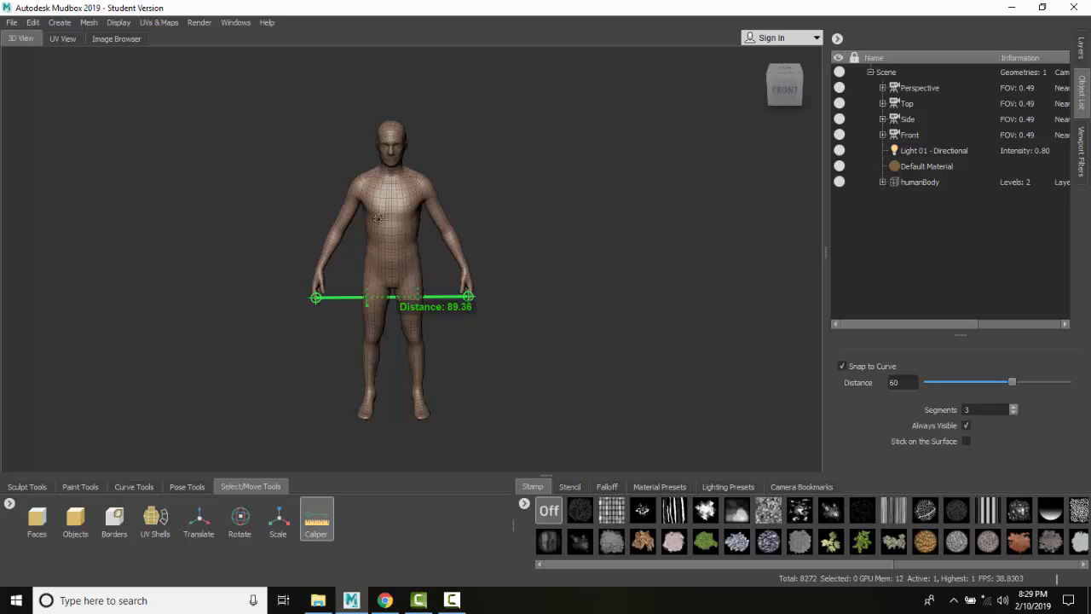